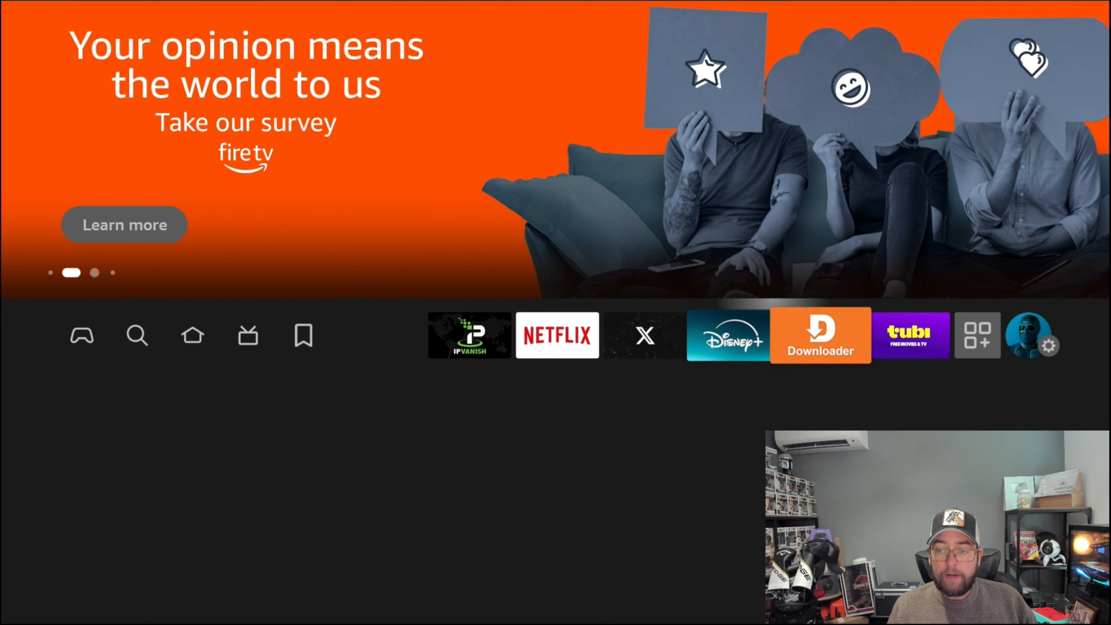
- Launch Downloader from its tile on the Fire TV home row
click(819, 338)
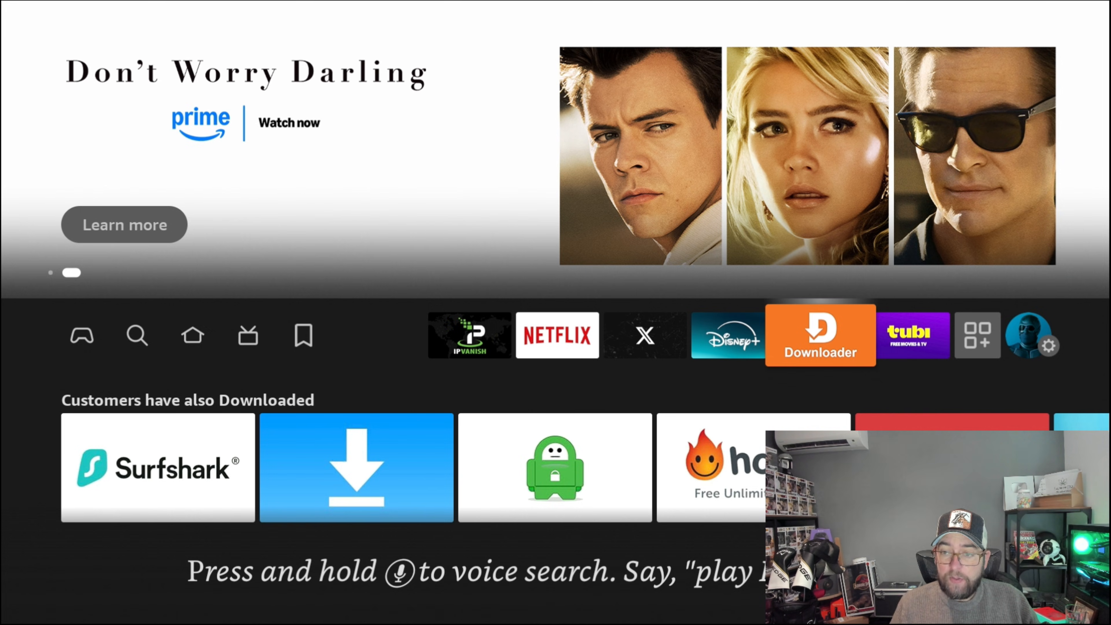
click(819, 339)
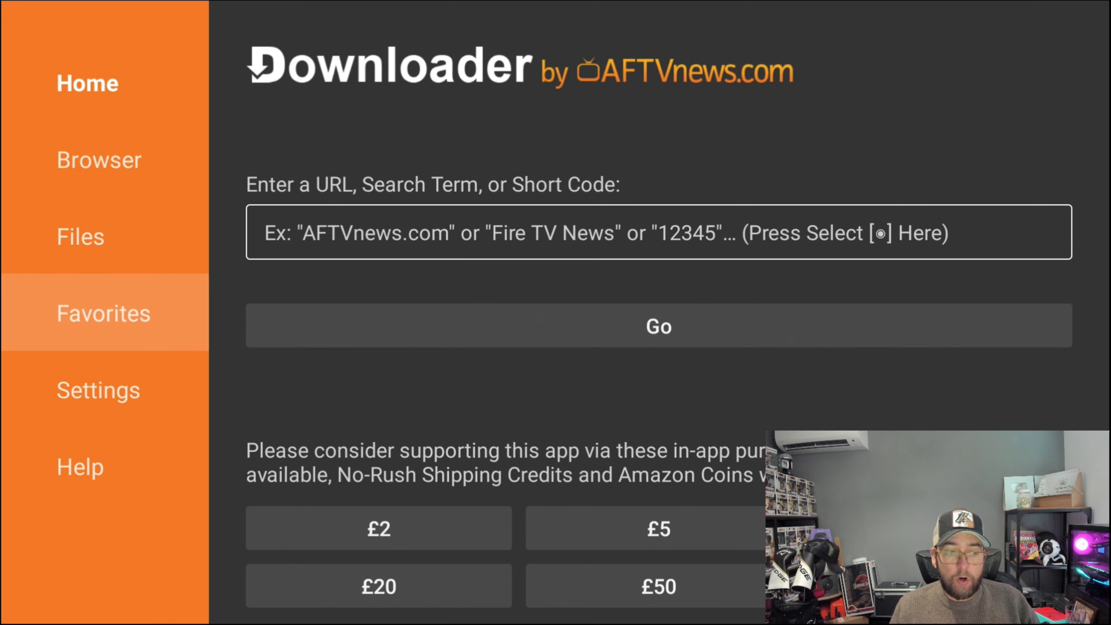
- Show the Files section, confirming the download folder holds no files
click(81, 236)
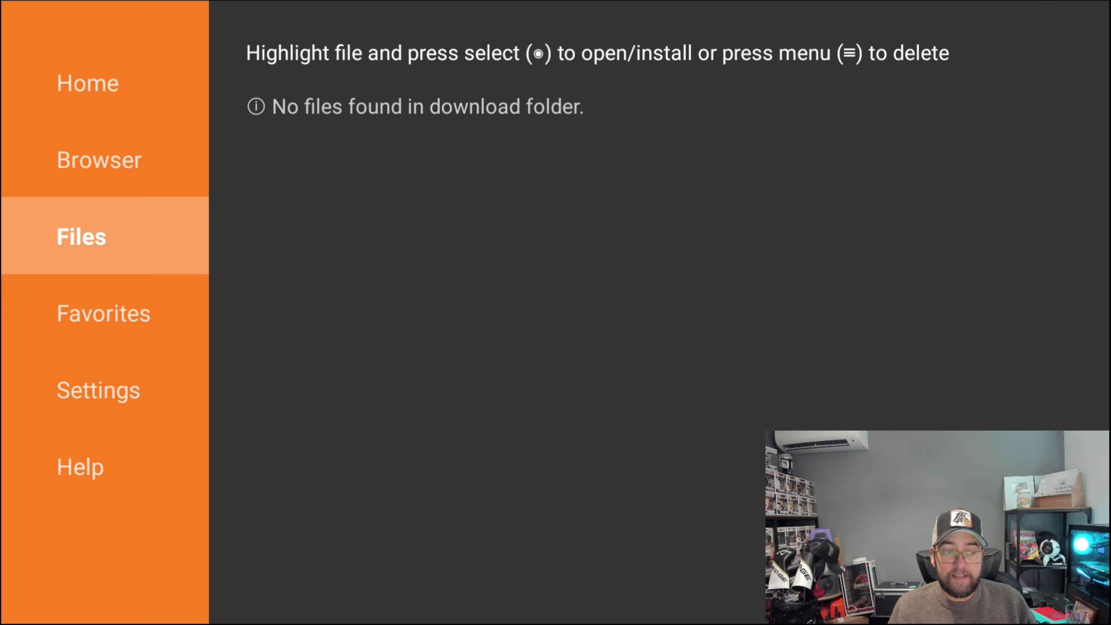
- Go via Browser back to the Home screen with the empty URL entry field
click(103, 314)
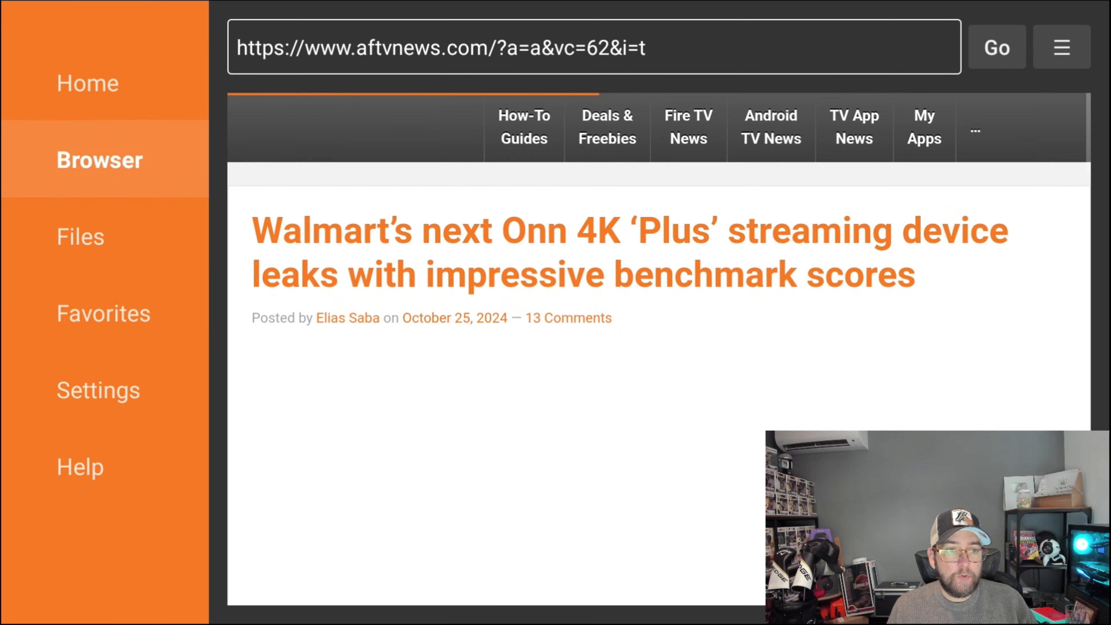
click(88, 83)
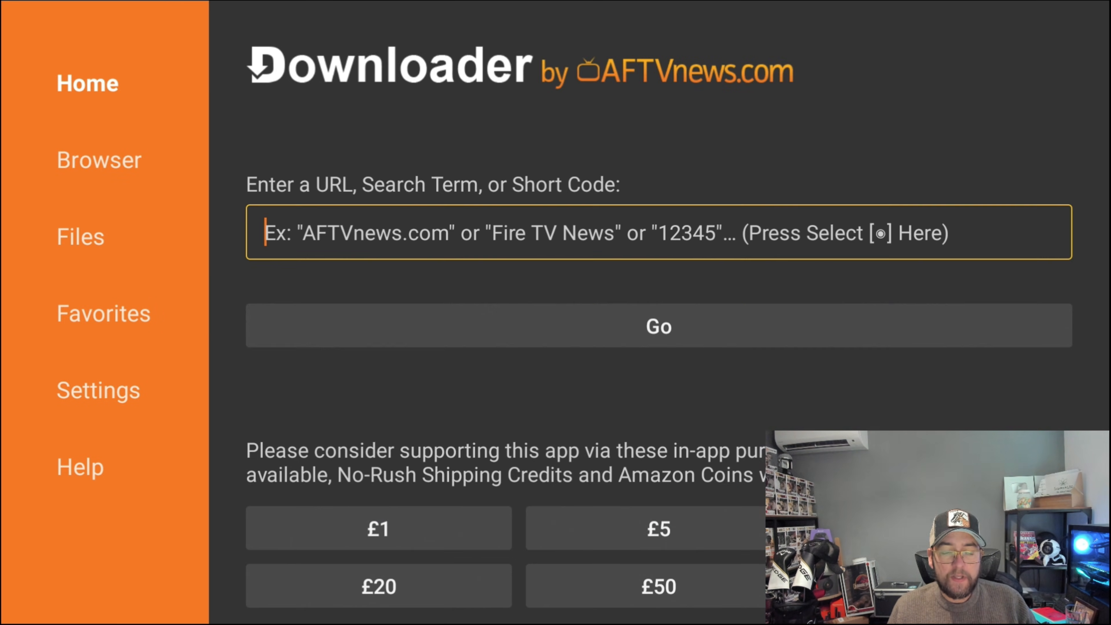
- Enter short code 75726 and load the redirect to docsquiffy.com/downloads
click(657, 235)
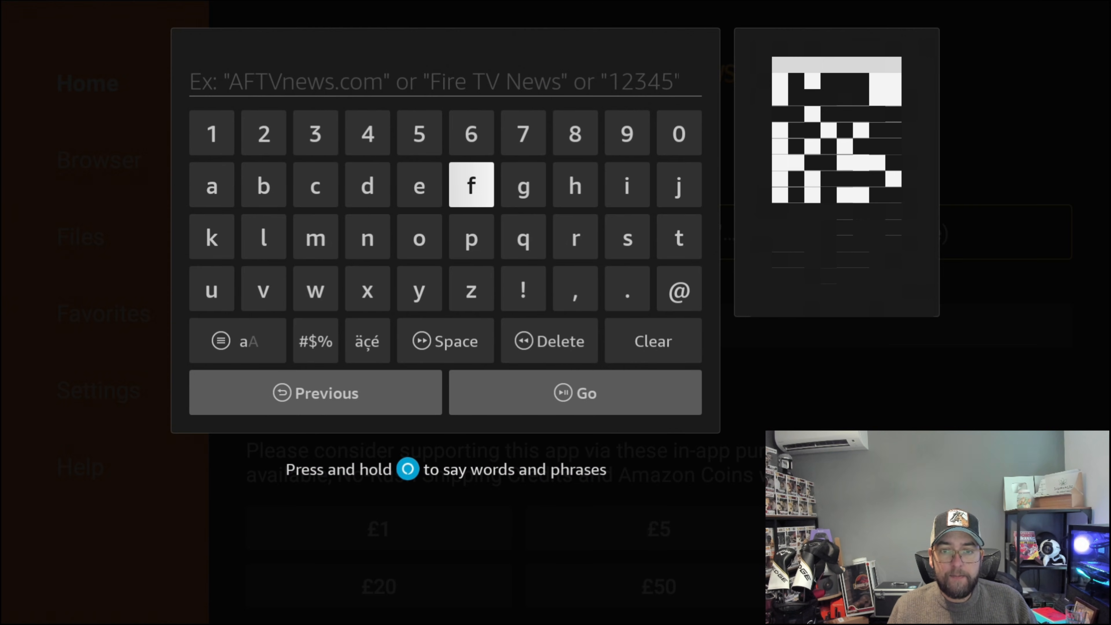
text(757)
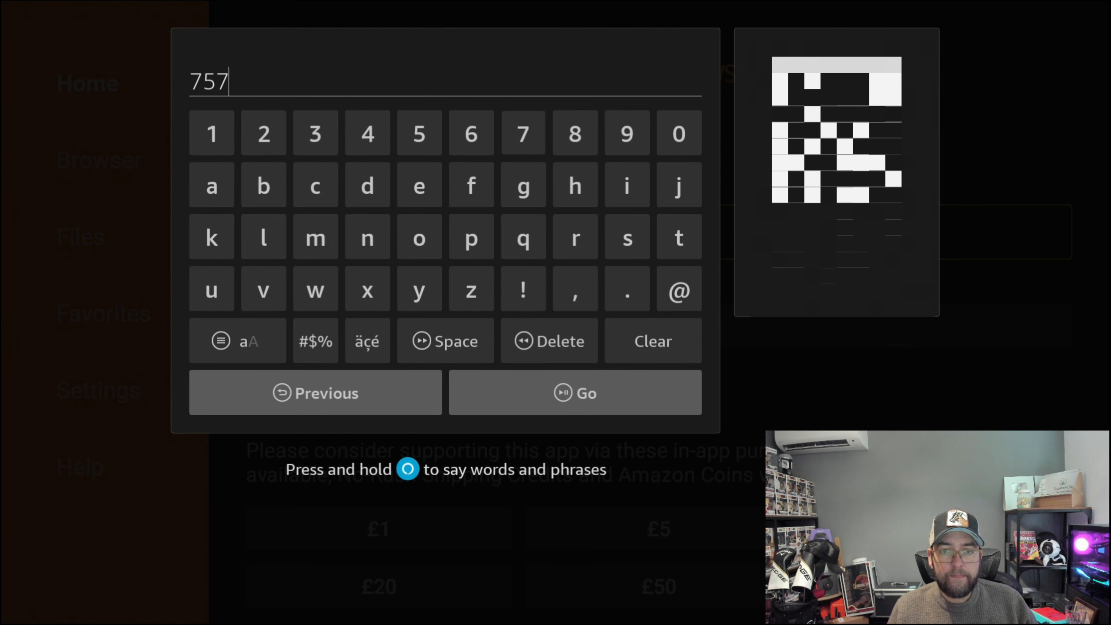
click(419, 134)
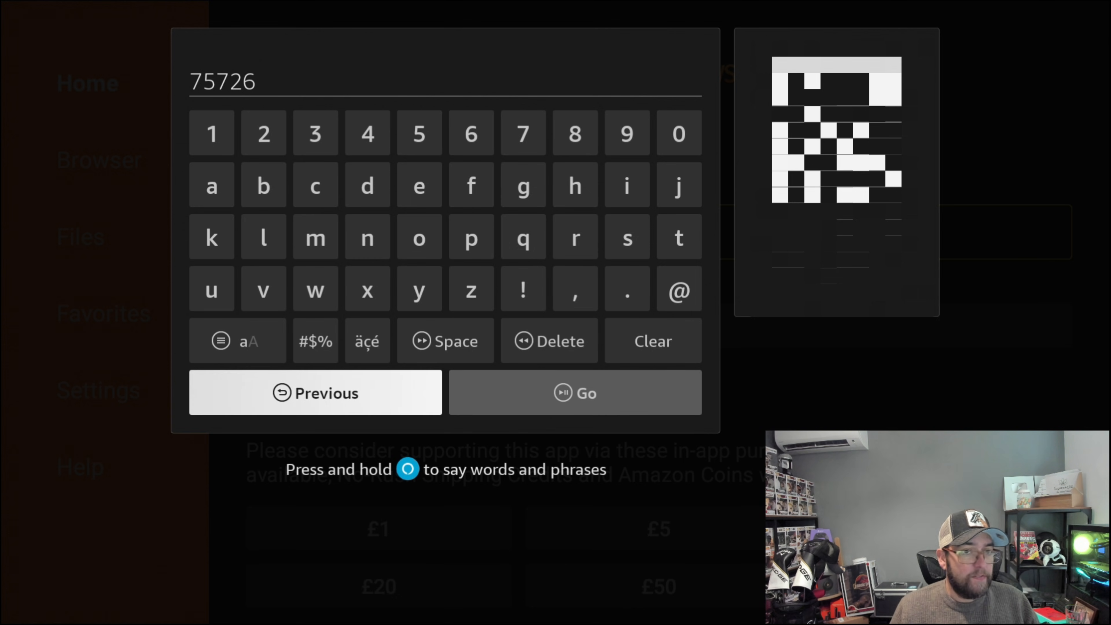
click(575, 392)
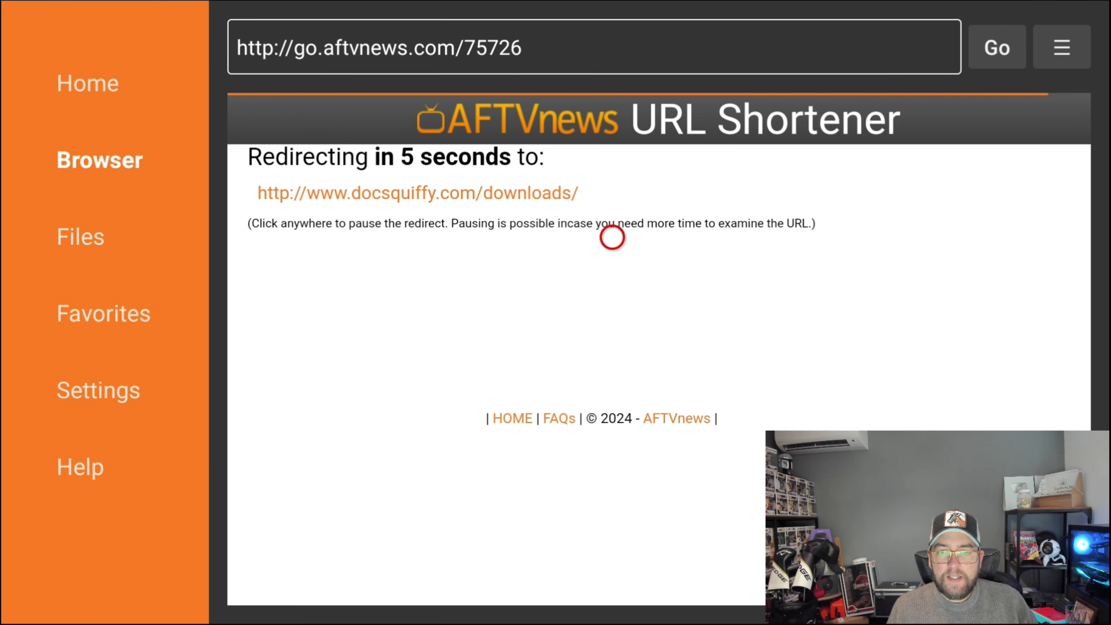
mouse_move(1055, 239)
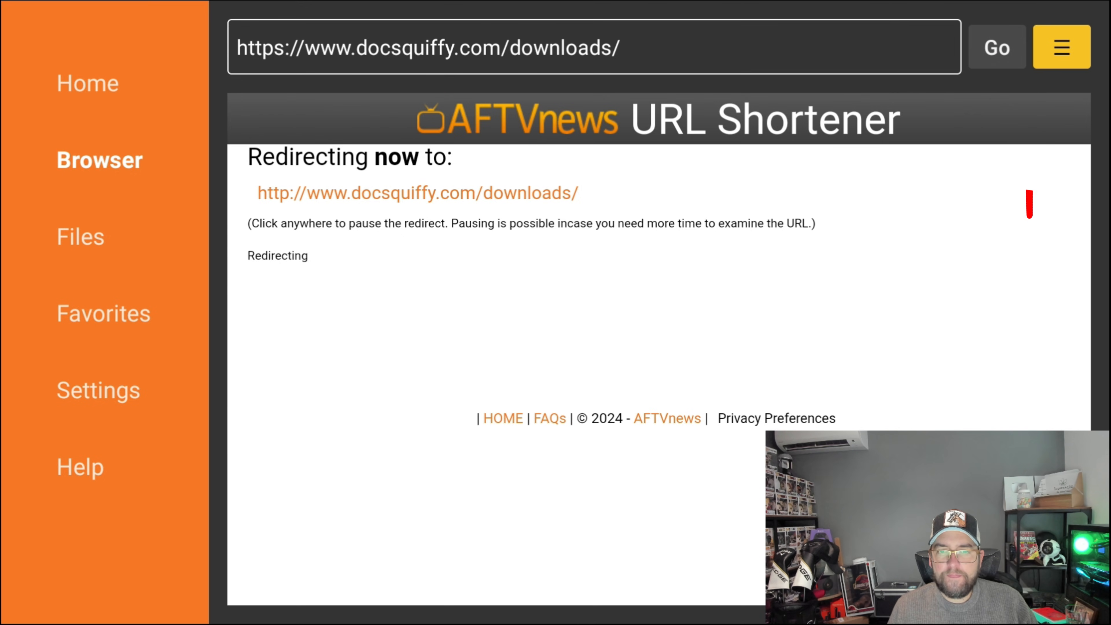
- Add the Doc Squiffy downloads page to favorites, then return to Fire TV home
click(1061, 48)
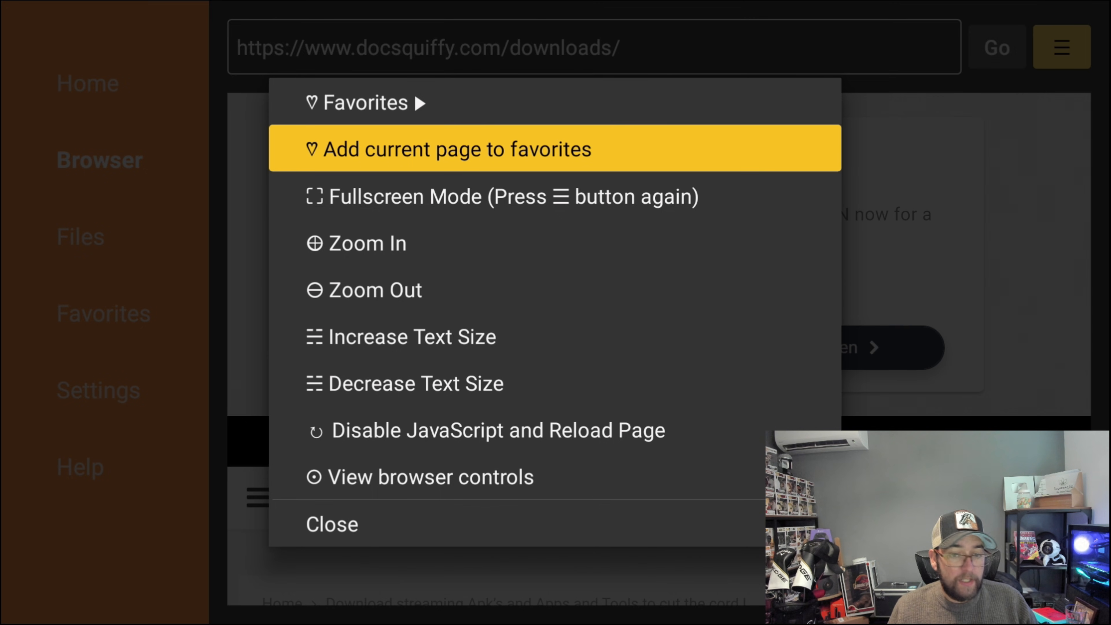
click(452, 149)
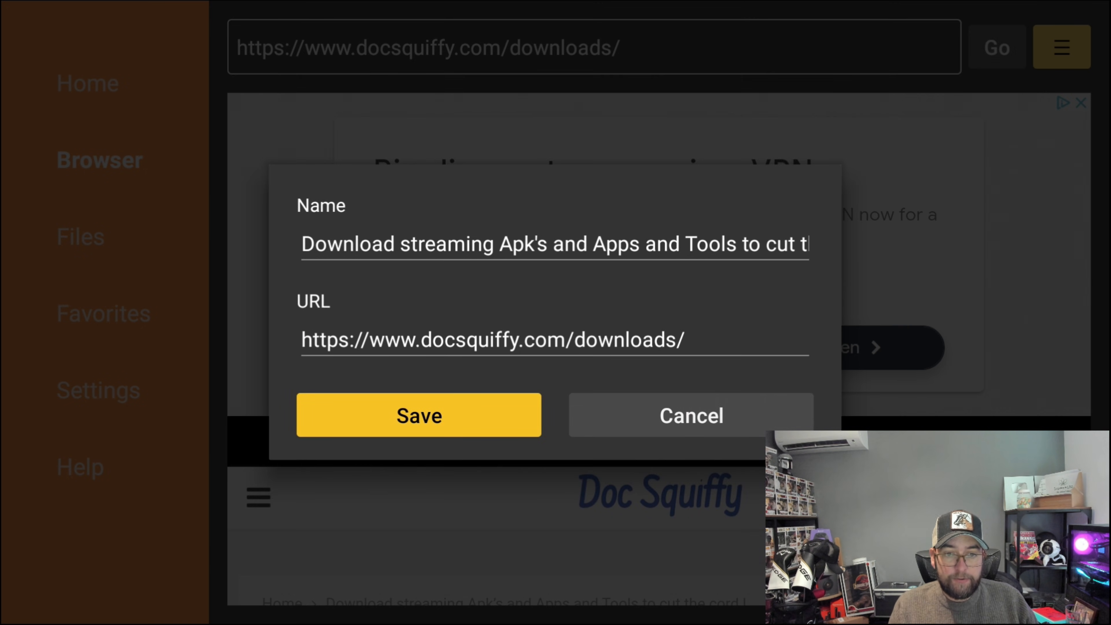
click(419, 415)
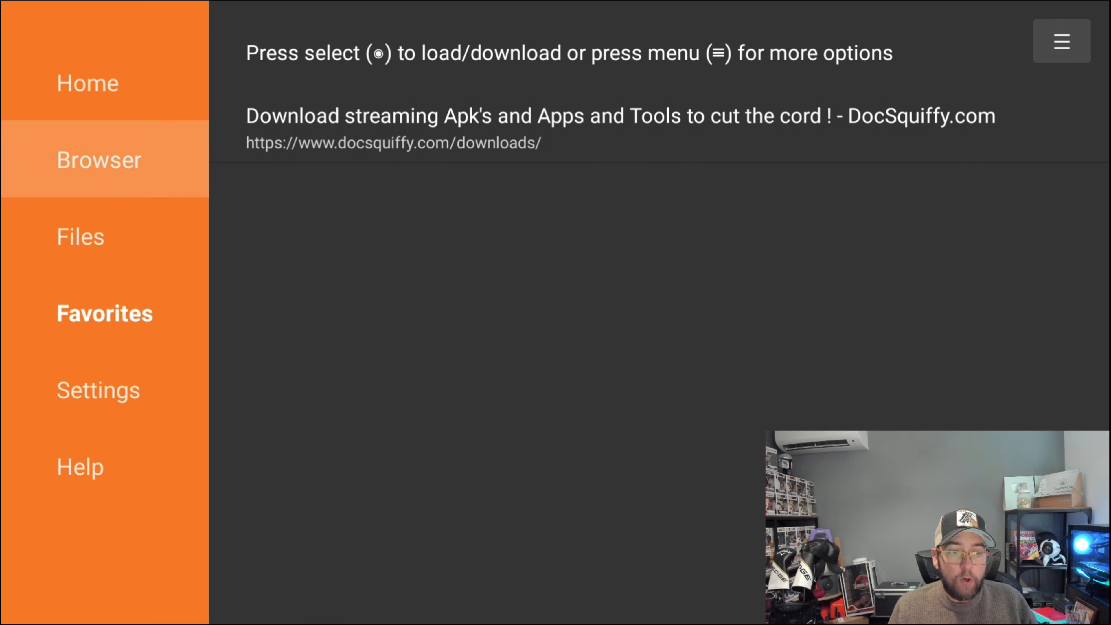
click(98, 394)
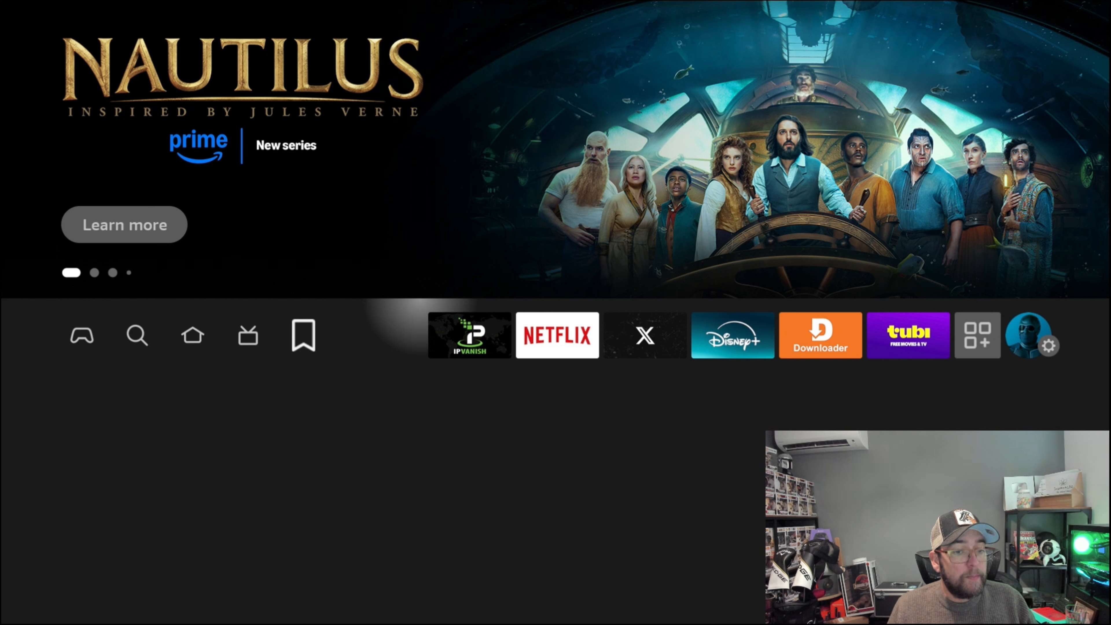
- In Downloader's Permissions, change Files and media from Denied to Allowed
click(976, 343)
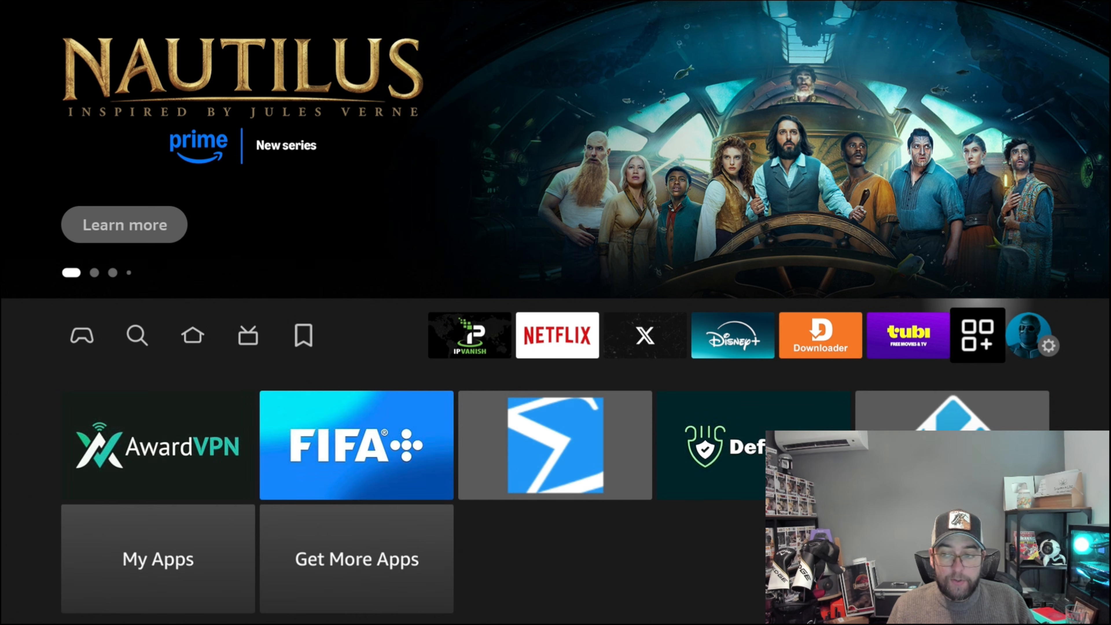
click(1049, 346)
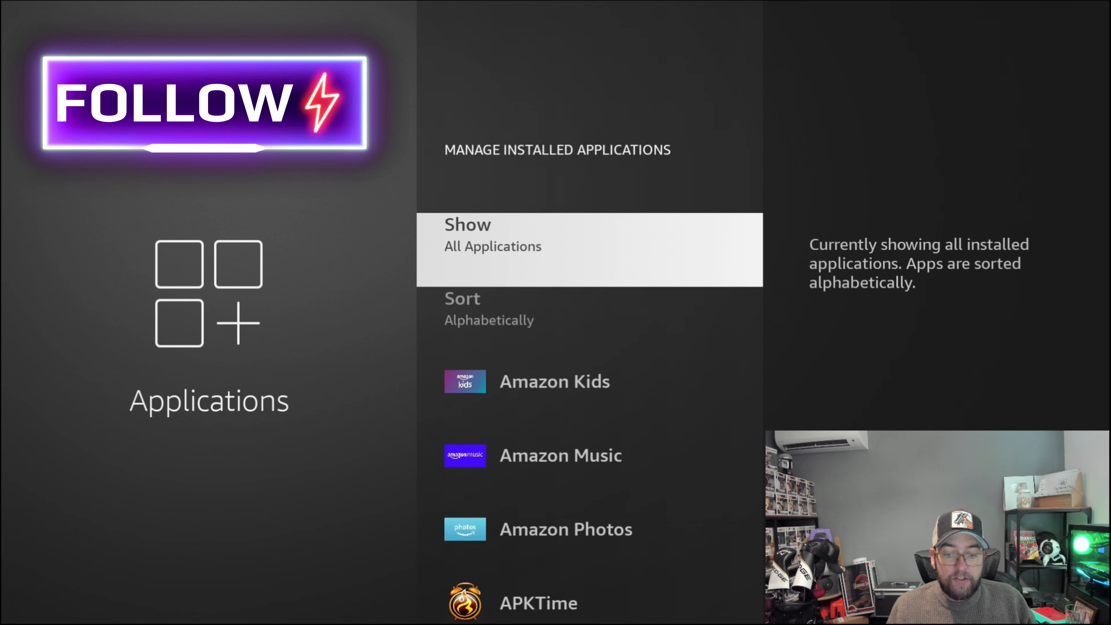
scroll(down, 3)
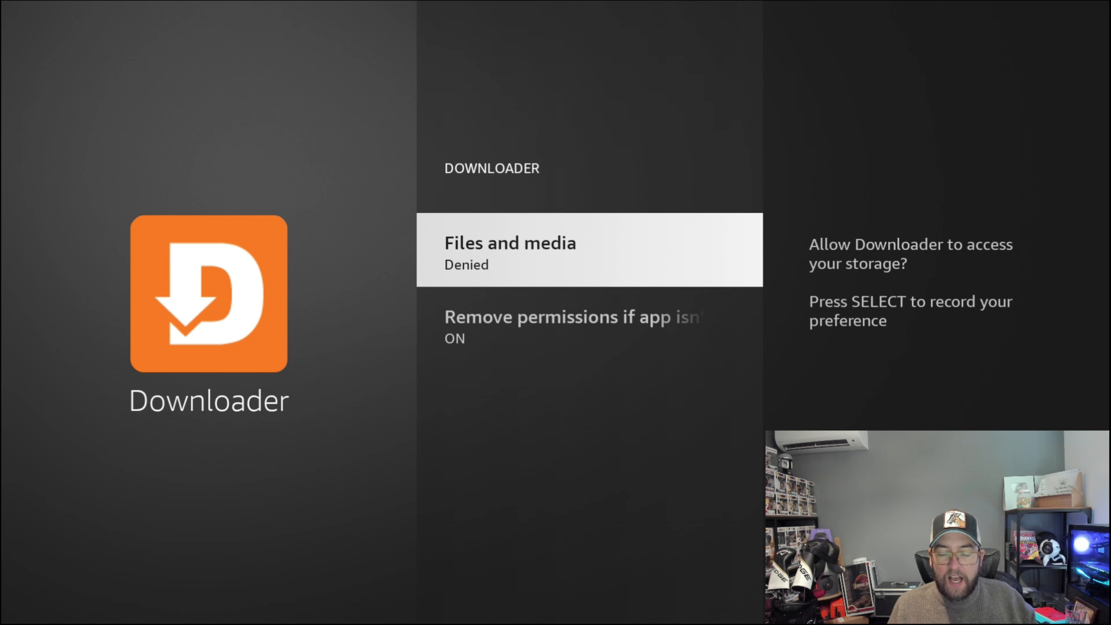
click(493, 249)
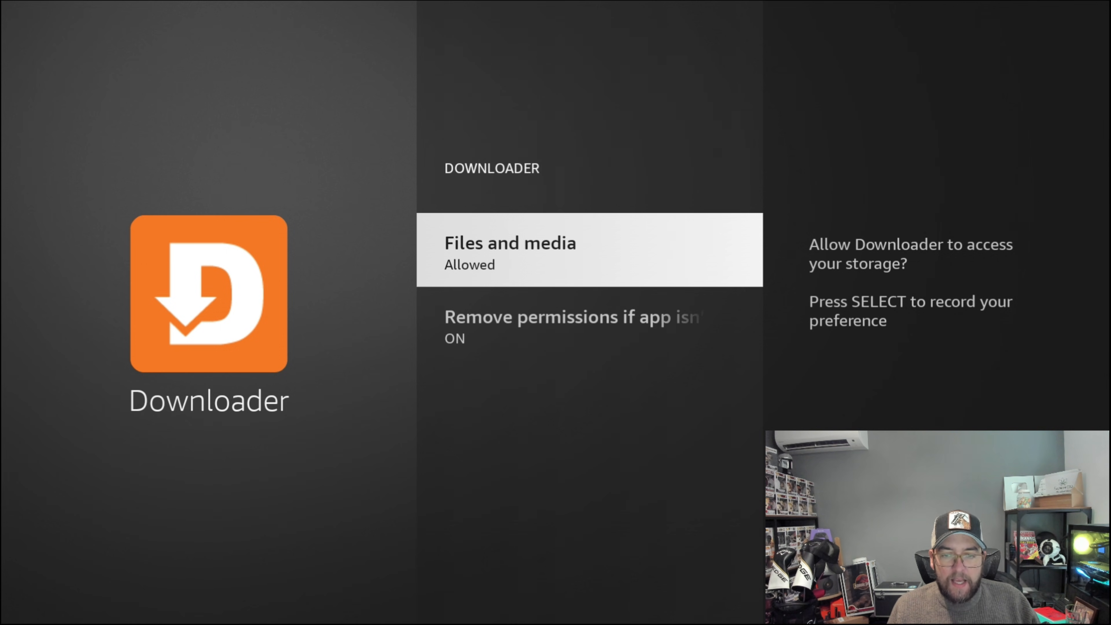
key(down)
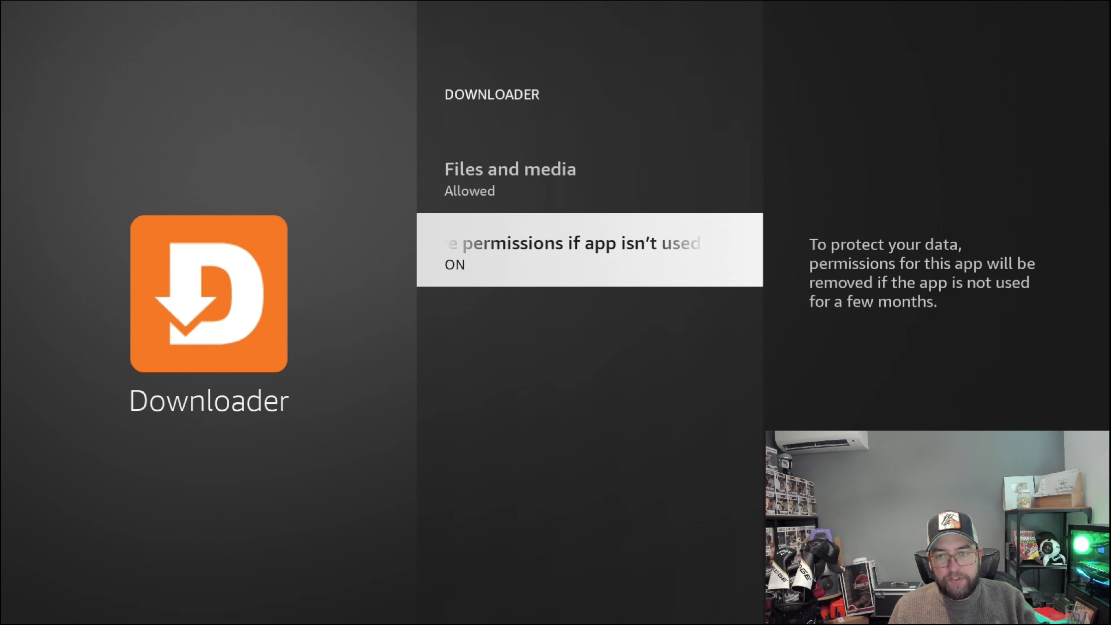
key(Back)
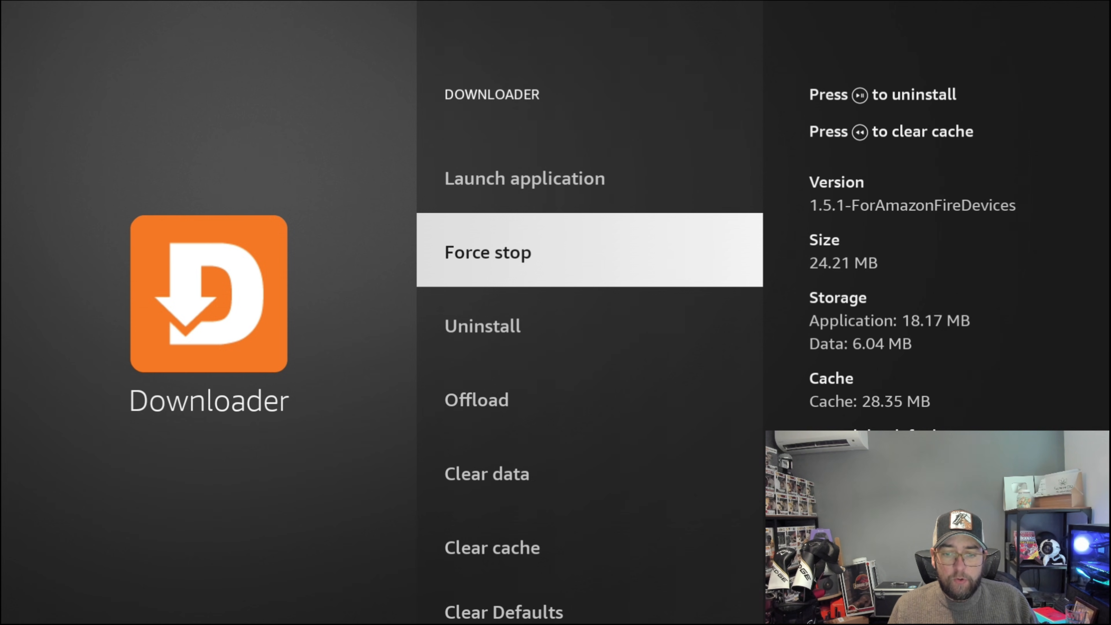
- Launch Downloader from its app page, bringing up the Quick Start Guide
scroll(down, 3)
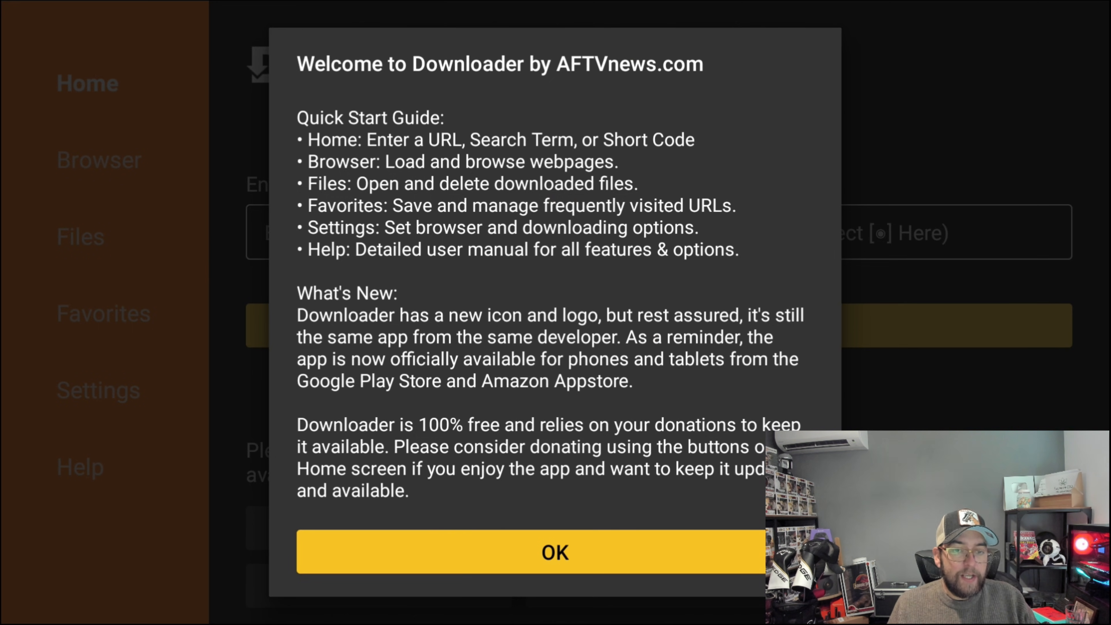
click(555, 558)
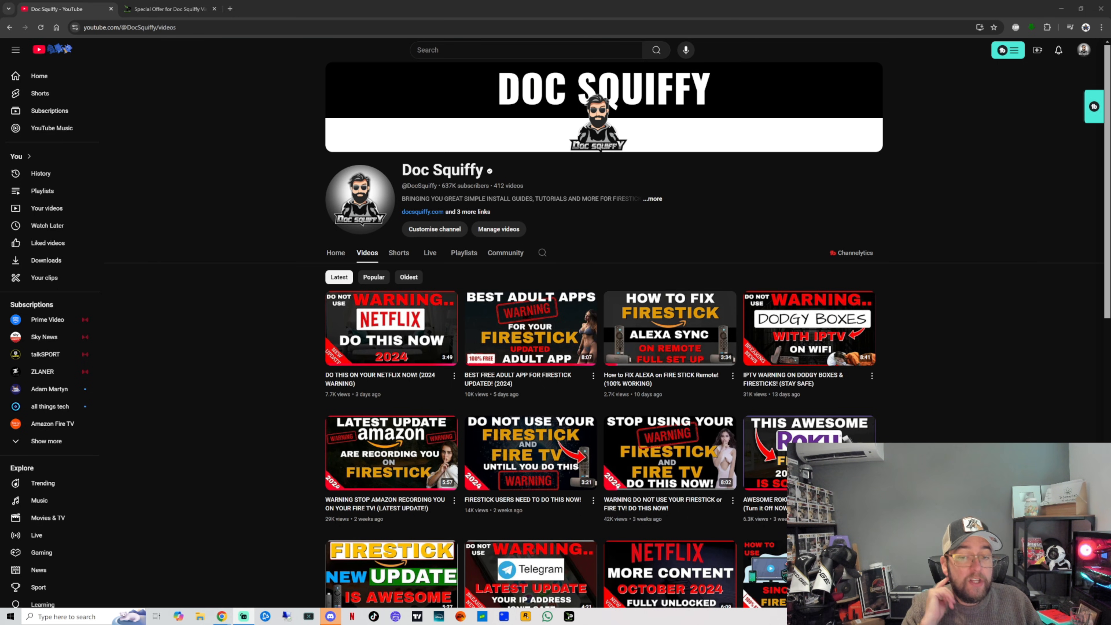
- Browse the channel videos and switch to the IPVanish Special Offer tab
scroll(down, 3)
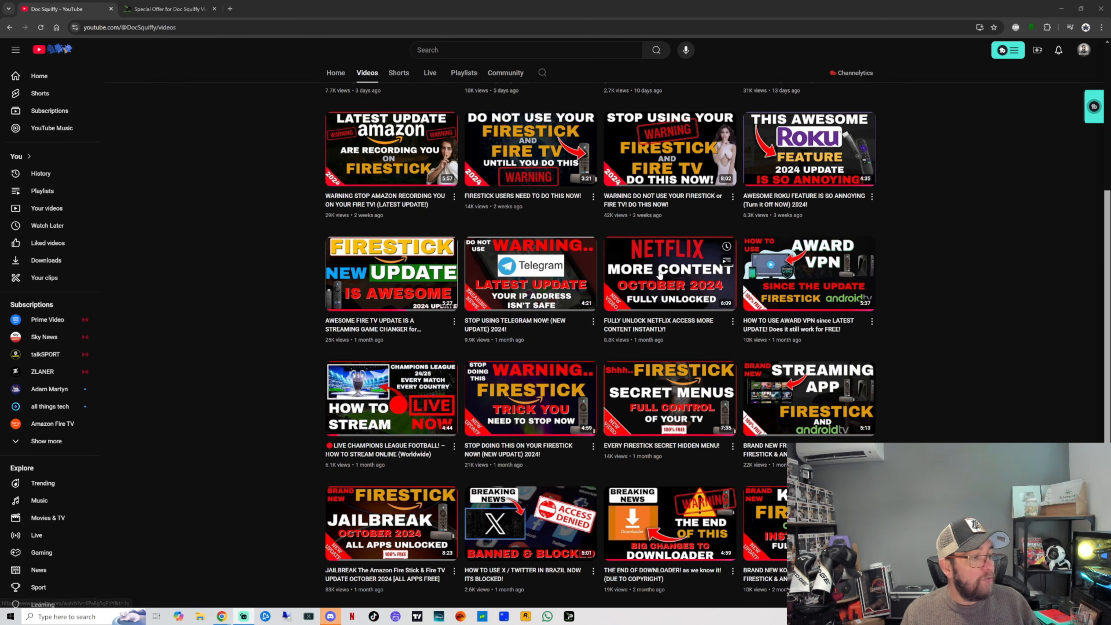
scroll(down, 3)
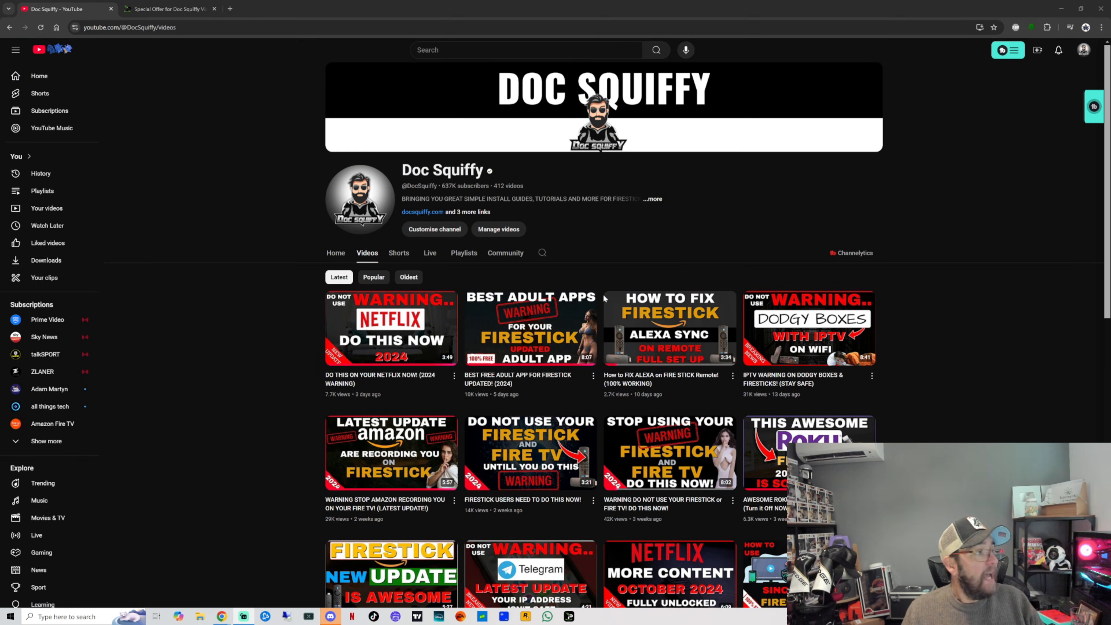
click(167, 9)
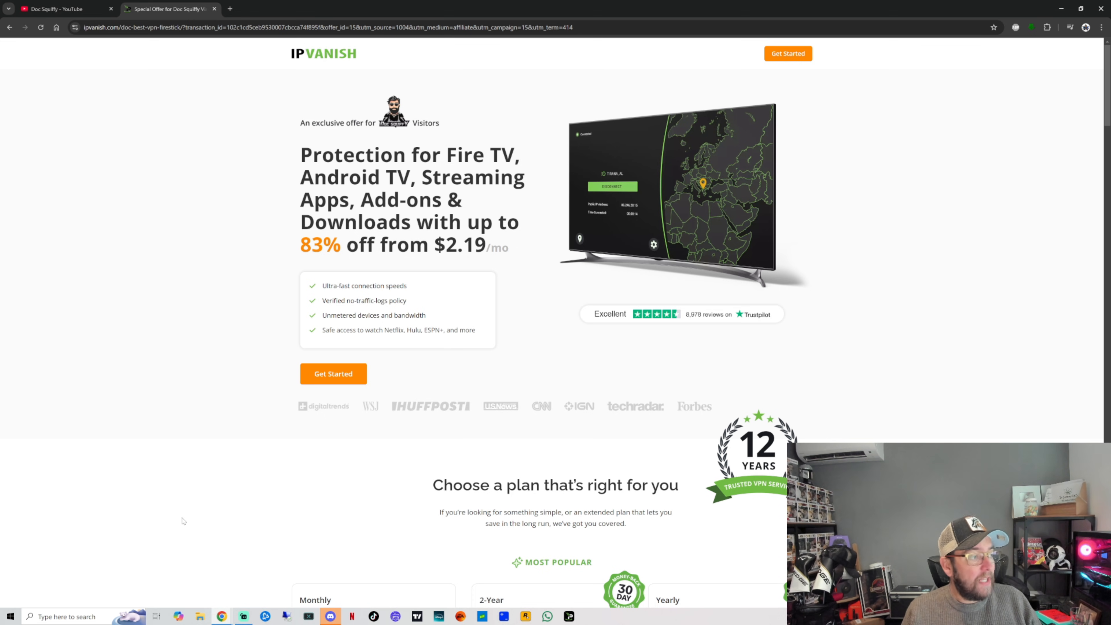
- Switch back to the Doc Squiffy YouTube channel videos tab
click(572, 408)
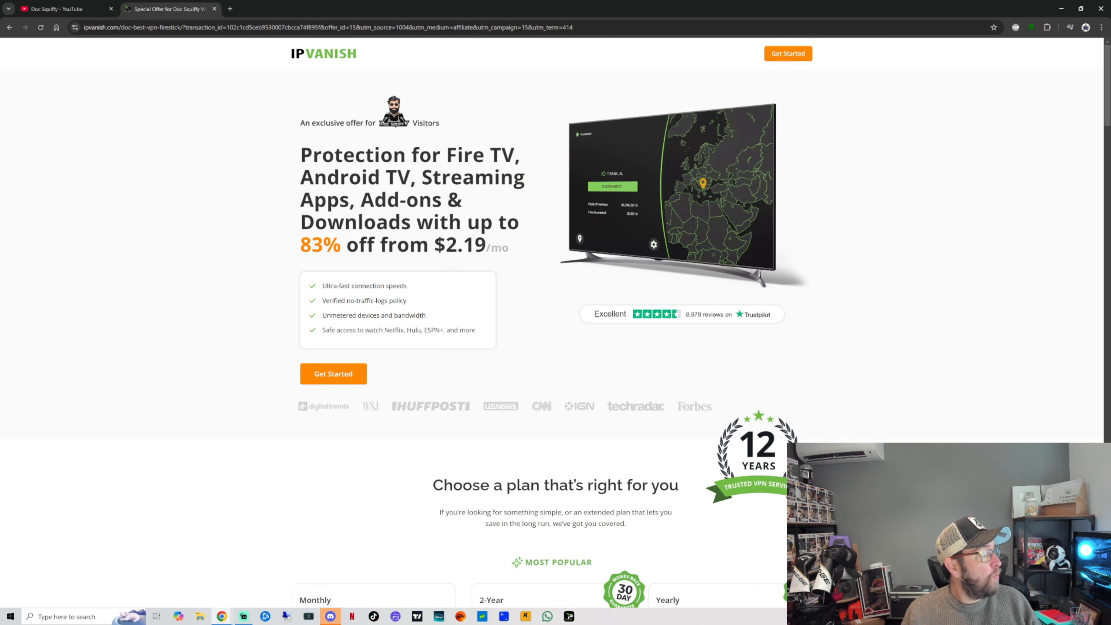
click(58, 8)
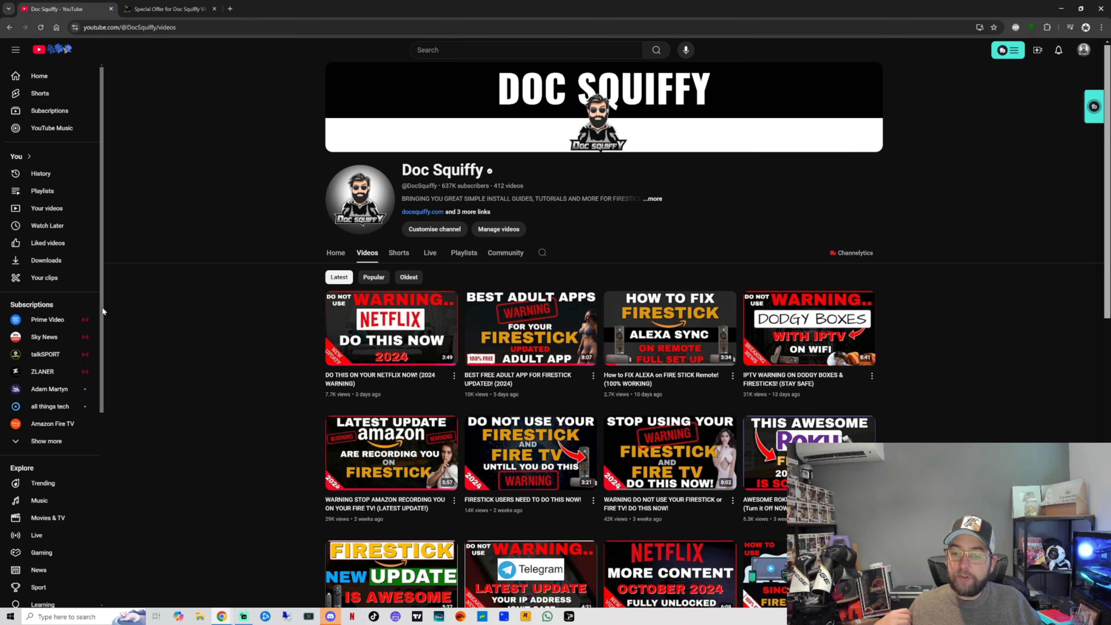